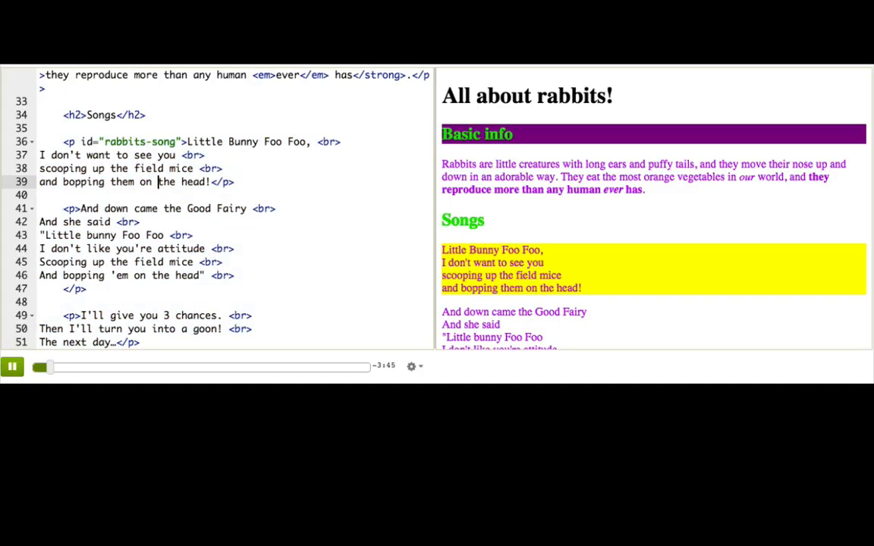
Replace id="rabbits-song" on the first song paragraph with class="song-lyrics".
{"action": "left_click_drag", "start_coordinate": [64, 141], "coordinate": [235, 182]}
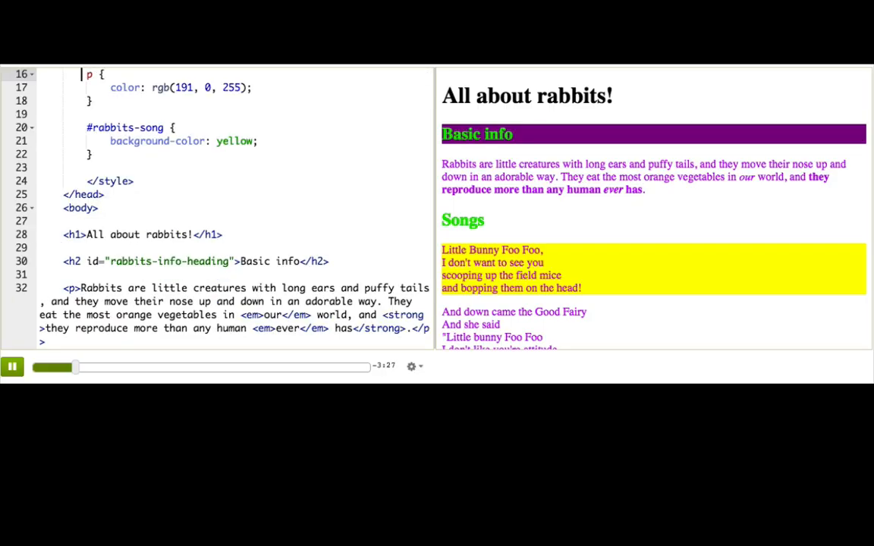
{"action": "left_click_drag", "start_coordinate": [88, 73], "coordinate": [91, 100]}
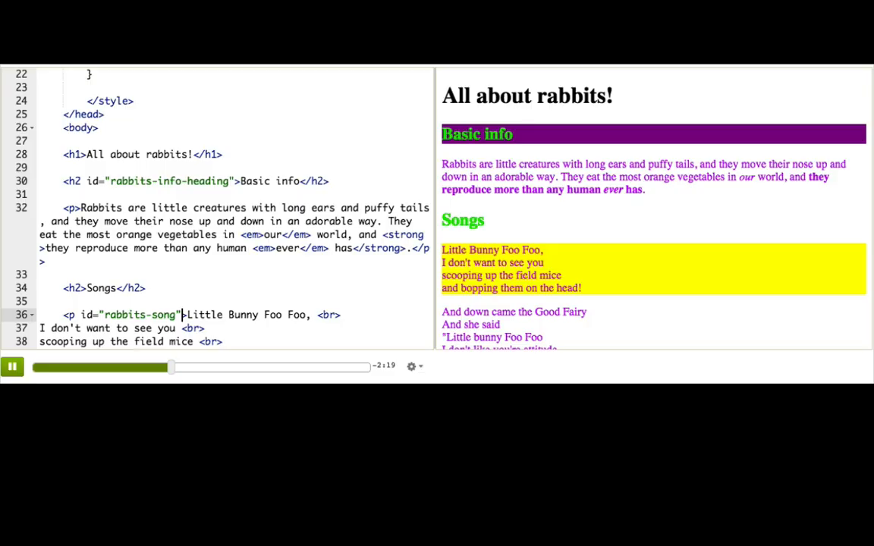
{"action": "double_click", "coordinate": [134, 314]}
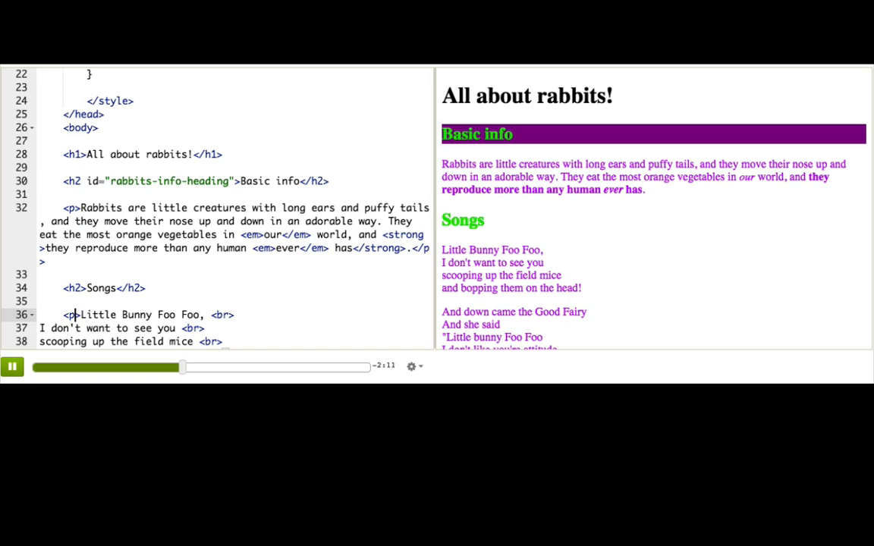
{"action": "type", "text": "c"}
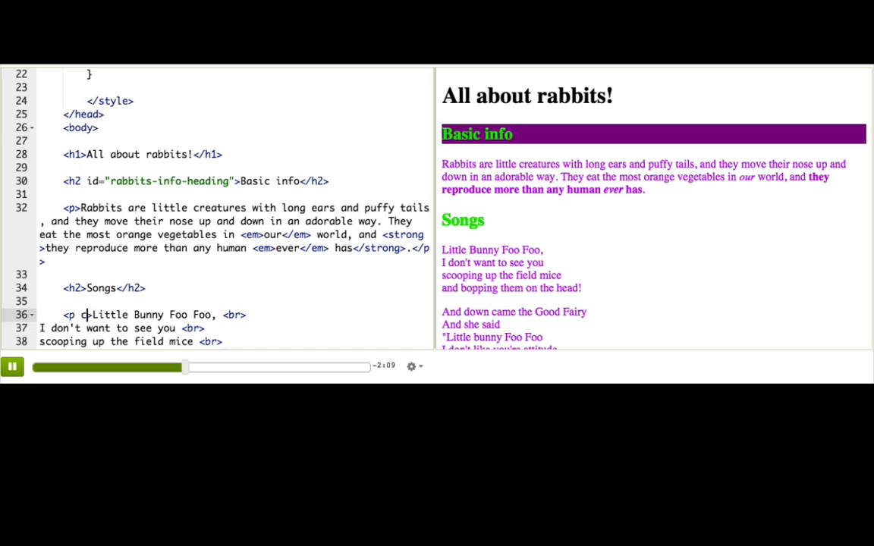
{"action": "type", "text": "class=\"\""}
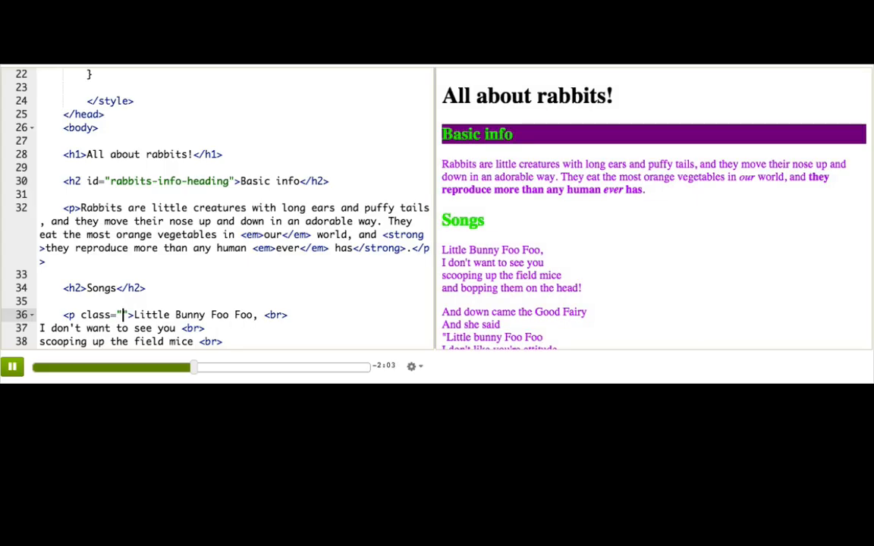
{"action": "type", "text": "song-"}
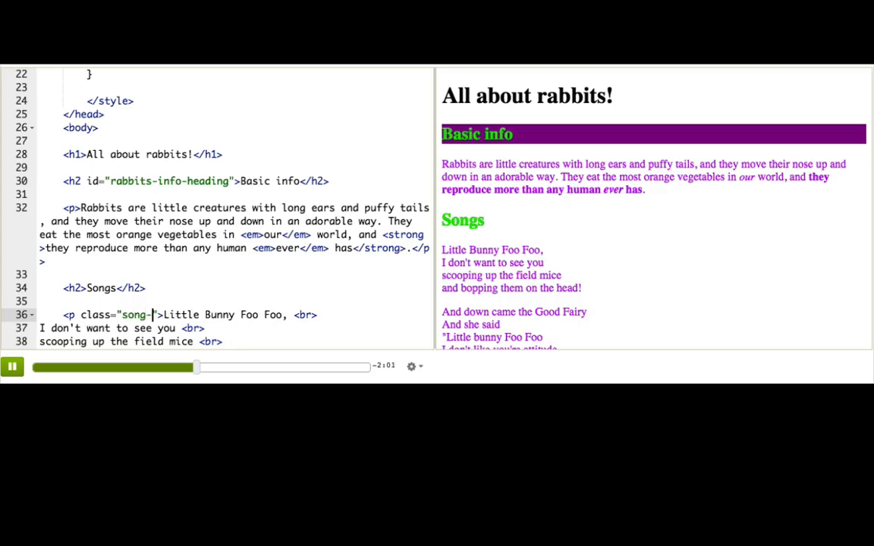
{"action": "type", "text": "lyrics"}
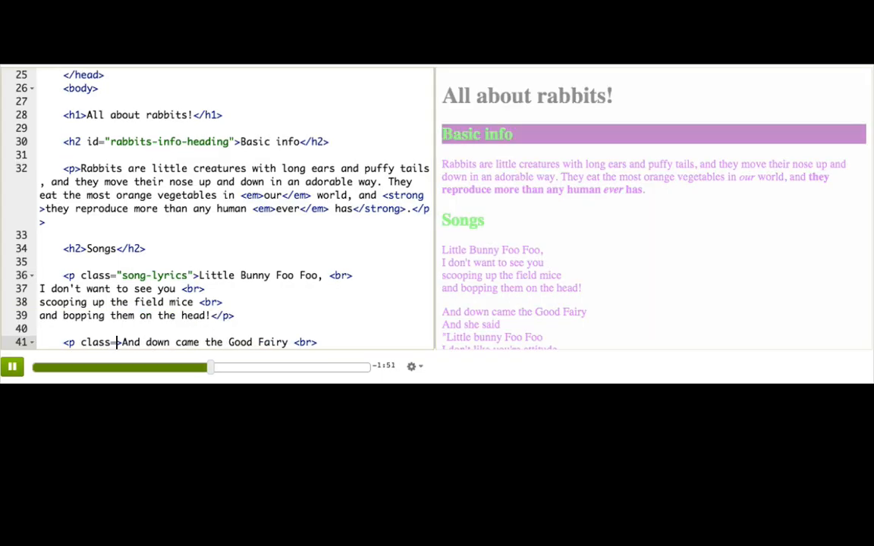
Add class="song-lyrics" to the opening p tags of the second and third song paragraphs.
{"action": "type", "text": "song-lyrics\">"}
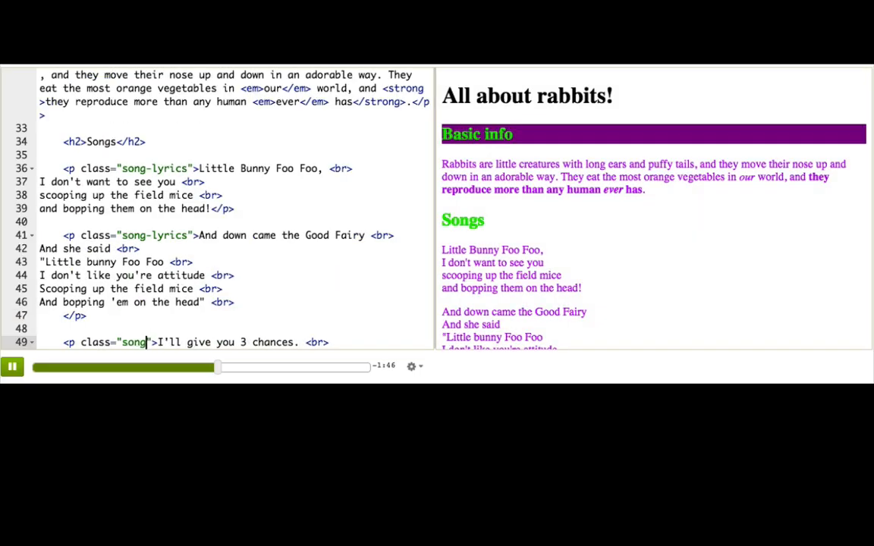
{"action": "type", "text": "-lyrics"}
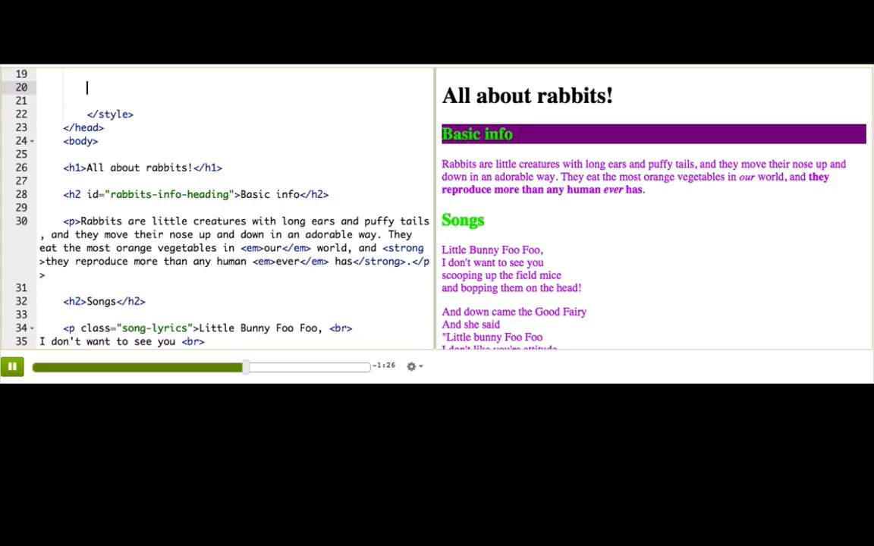
Write a .song-lyrics { background-color: yellow; } rule inside the style block.
{"action": "type", "text": "."}
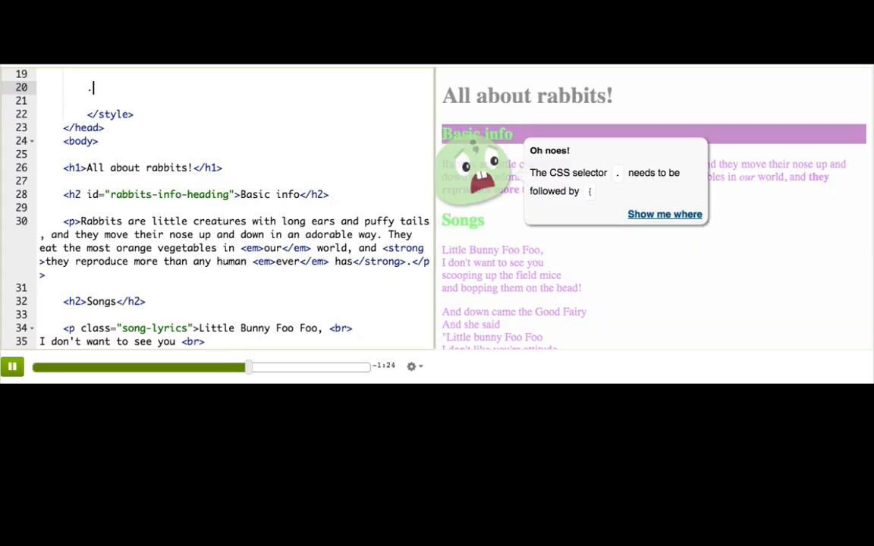
{"action": "type", "text": "so"}
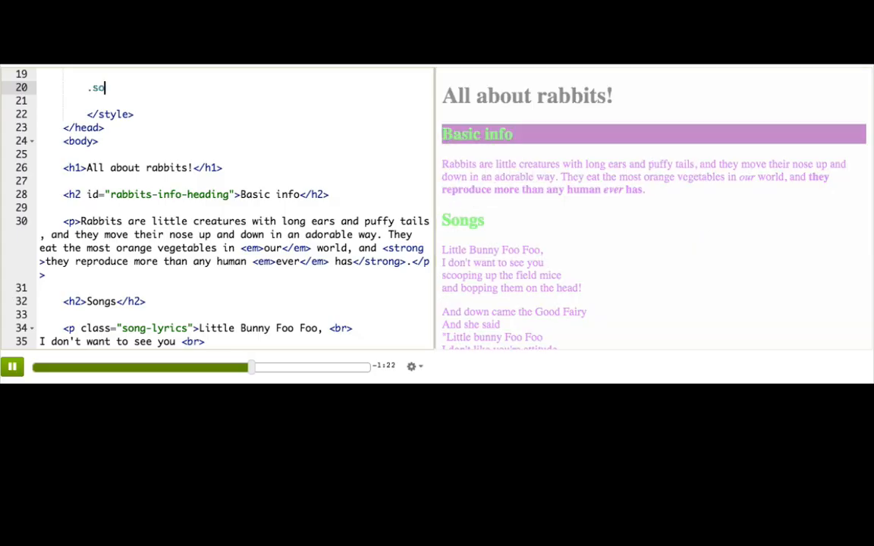
{"action": "type", "text": "ng-lyrics {"}
{"action": "type", "text": "b"}
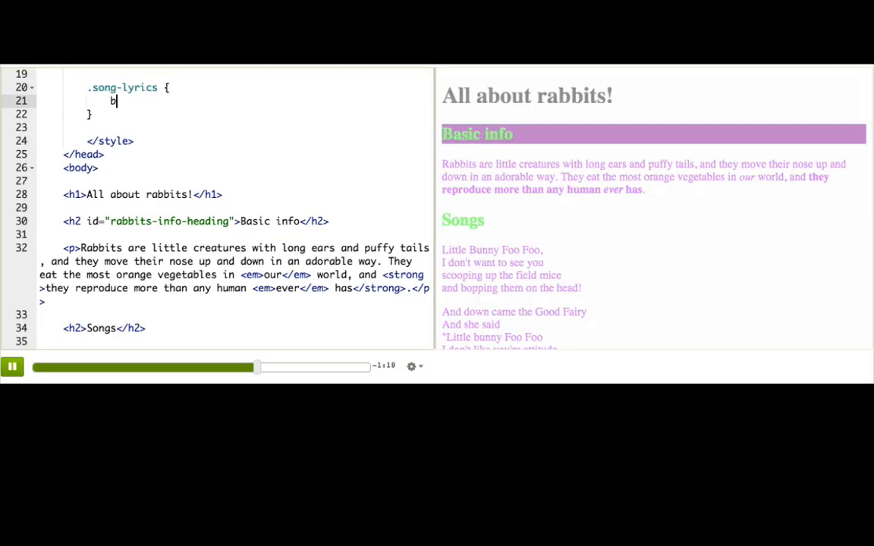
{"action": "type", "text": "ackground-col"}
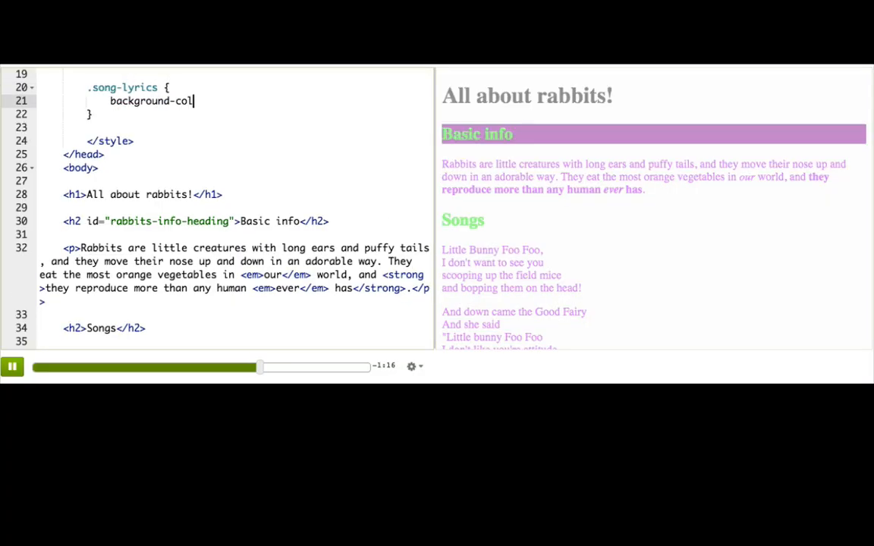
{"action": "type", "text": "or: ;"}
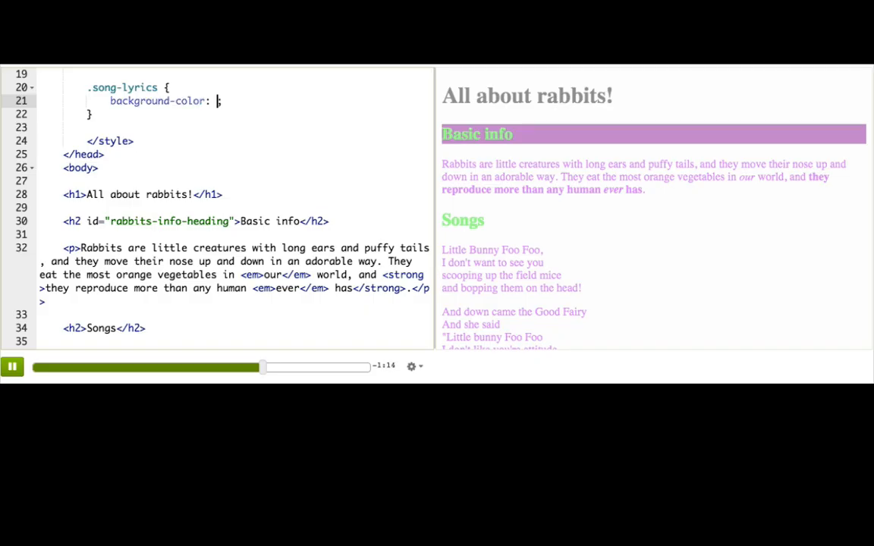
{"action": "type", "text": "yellow"}
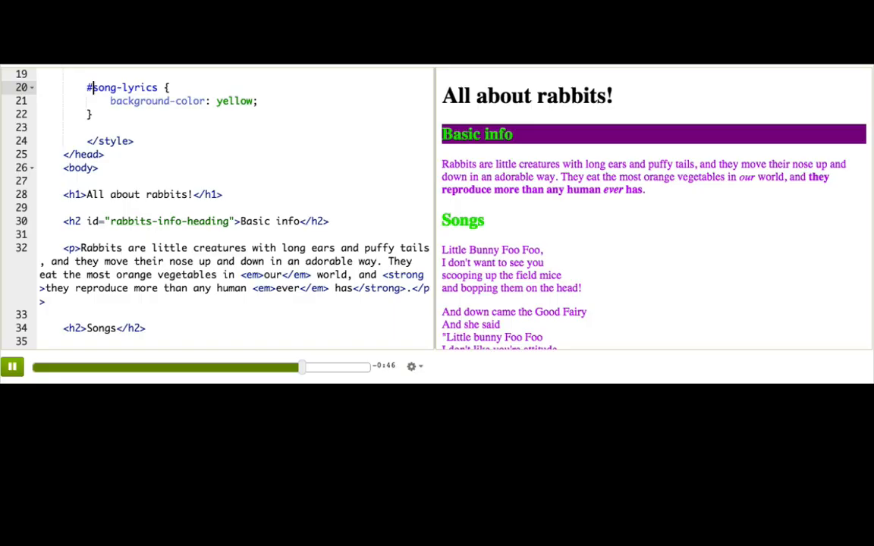
Keep the rule as the .song-lyrics class selector and confirm it matches the paragraphs' class name.
{"action": "double_click", "coordinate": [124, 87]}
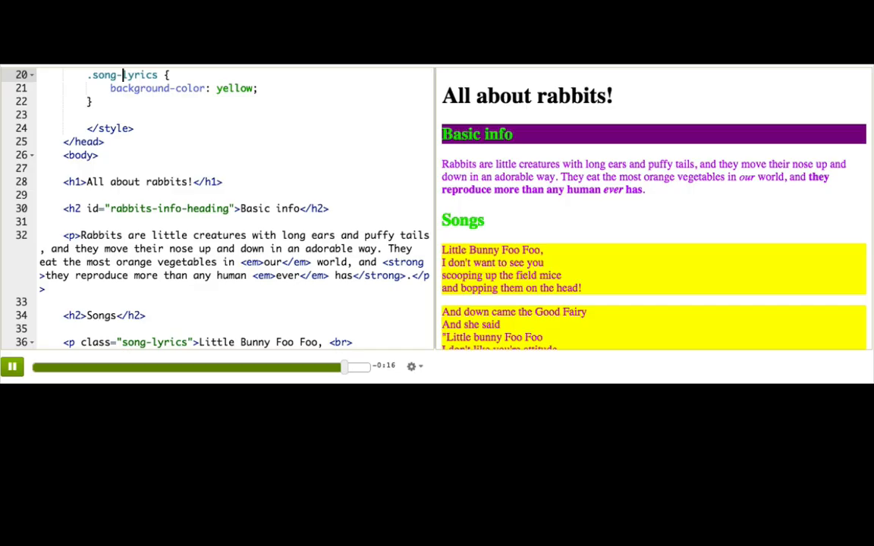
{"action": "double_click", "coordinate": [152, 343]}
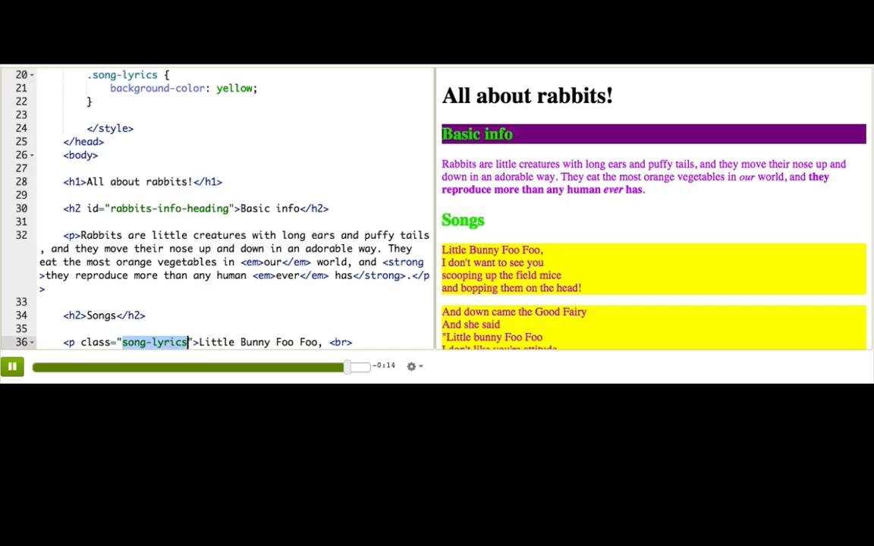